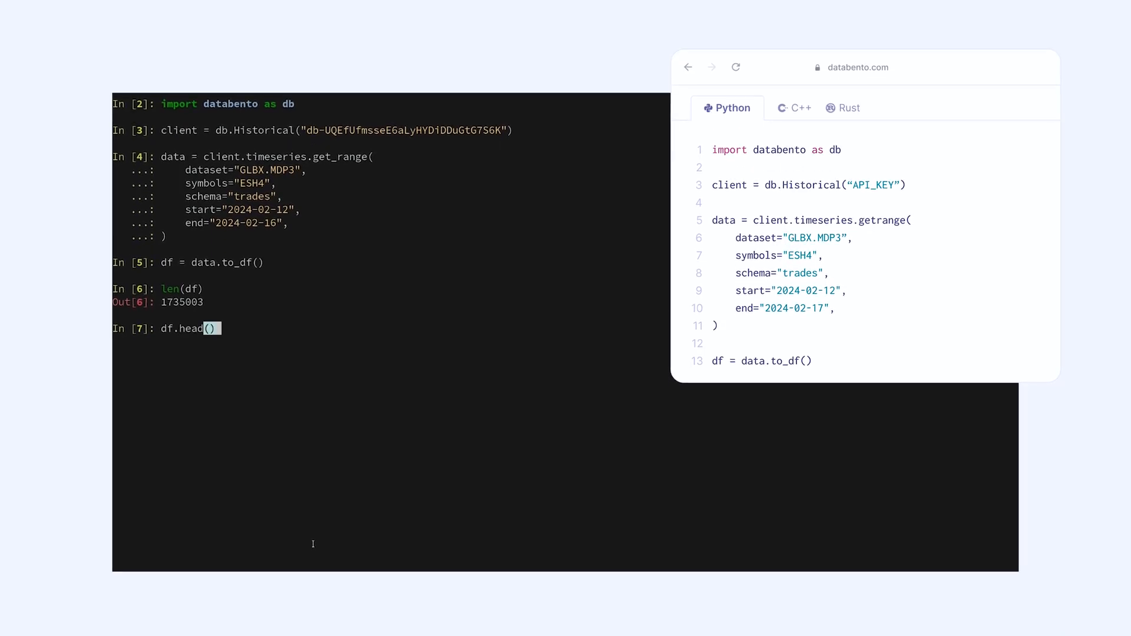
Run df.head() to preview the first rows of the ESH4 trades DataFrame.
key(Return)
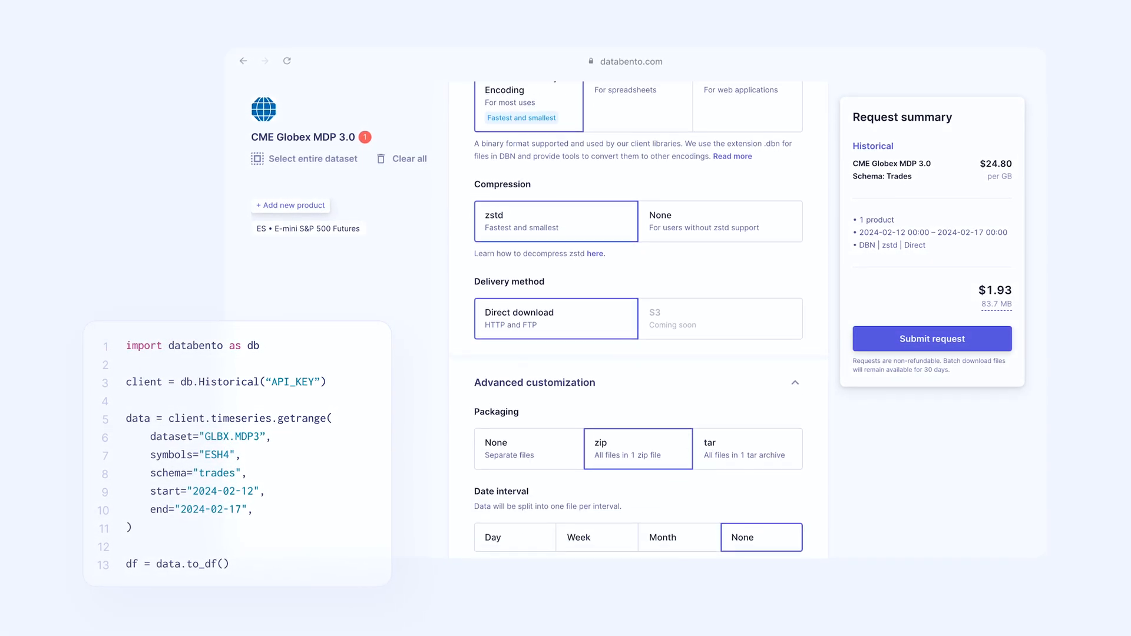
Scroll through the zstd compression, zip packaging and file size options beside the $1.93 summary.
scroll(down, 3)
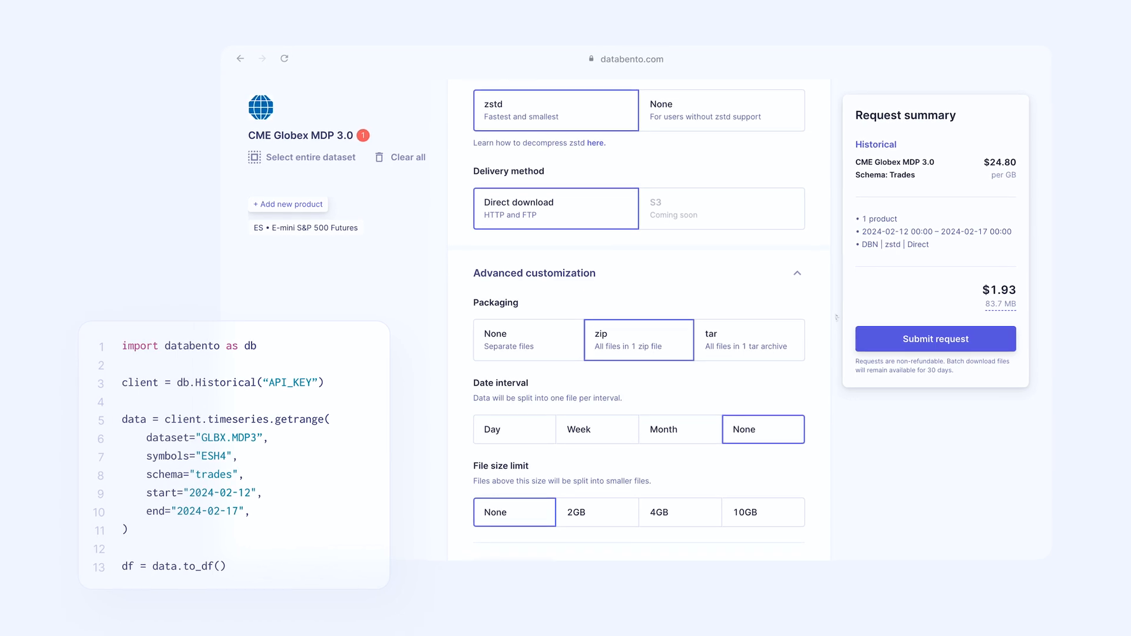